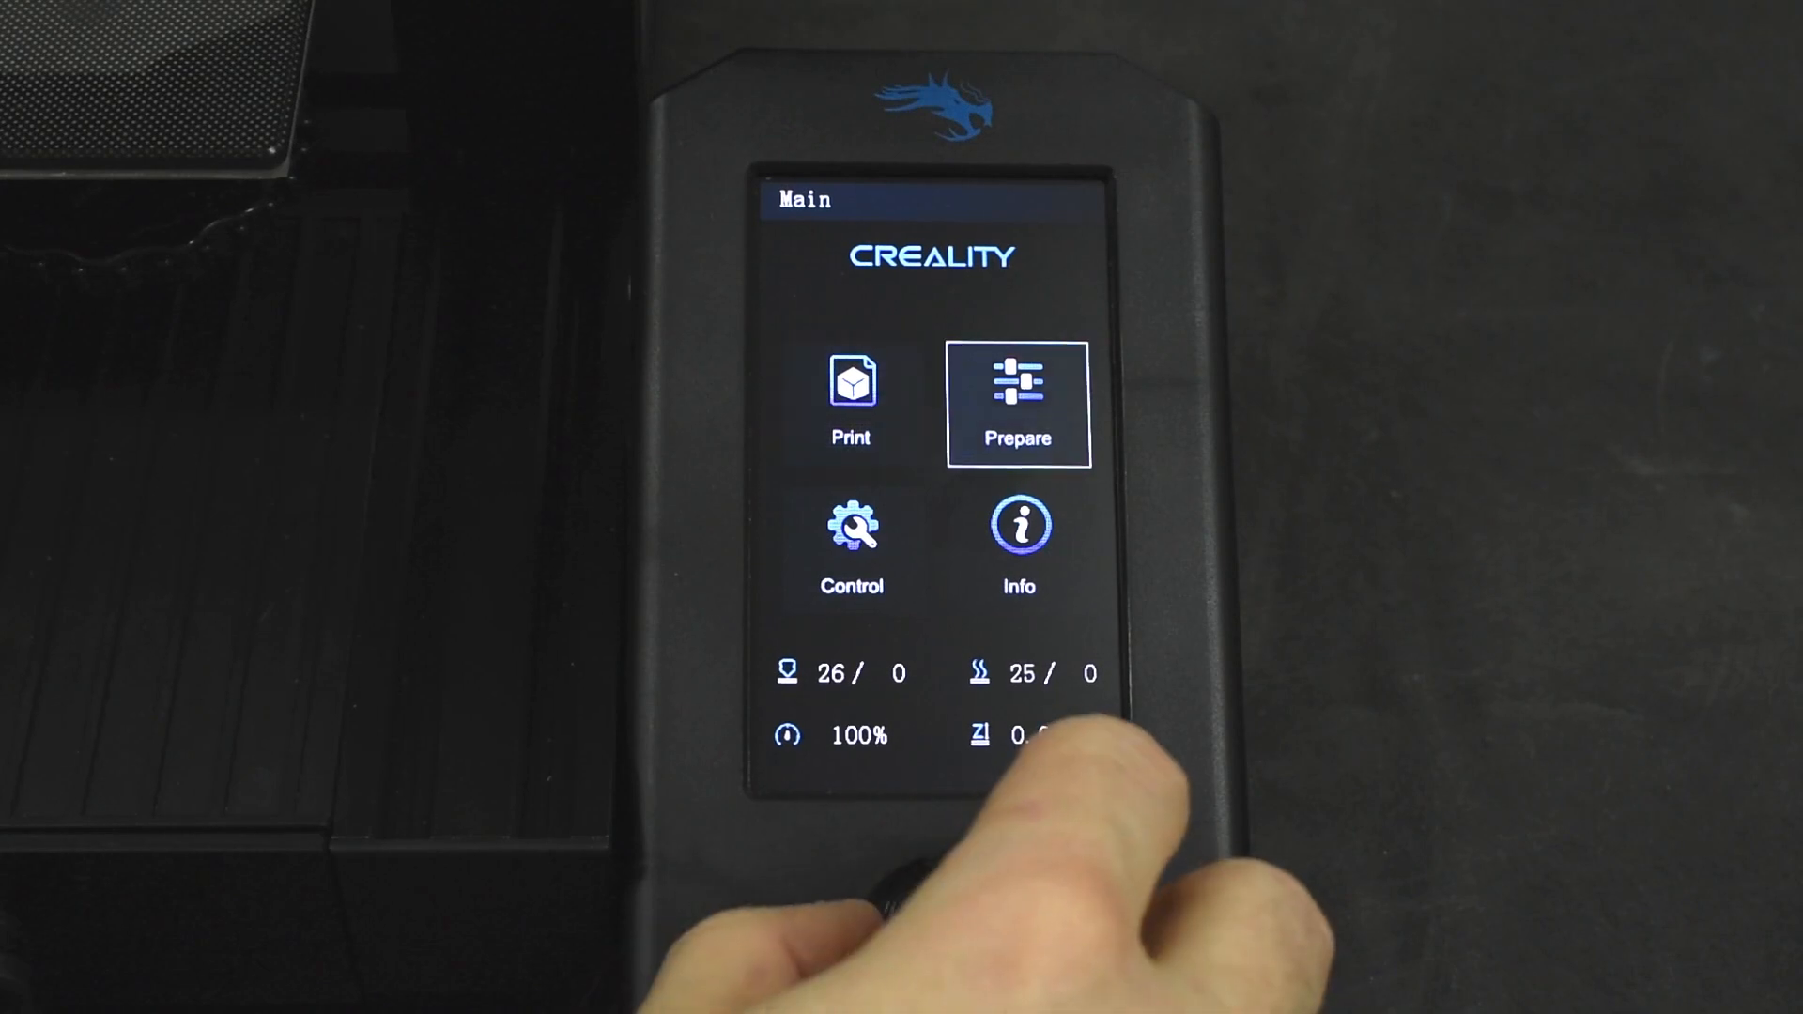
Step: Enter the Control menu, then go back to the main menu while the bed heats toward 60°
left_click(851, 541)
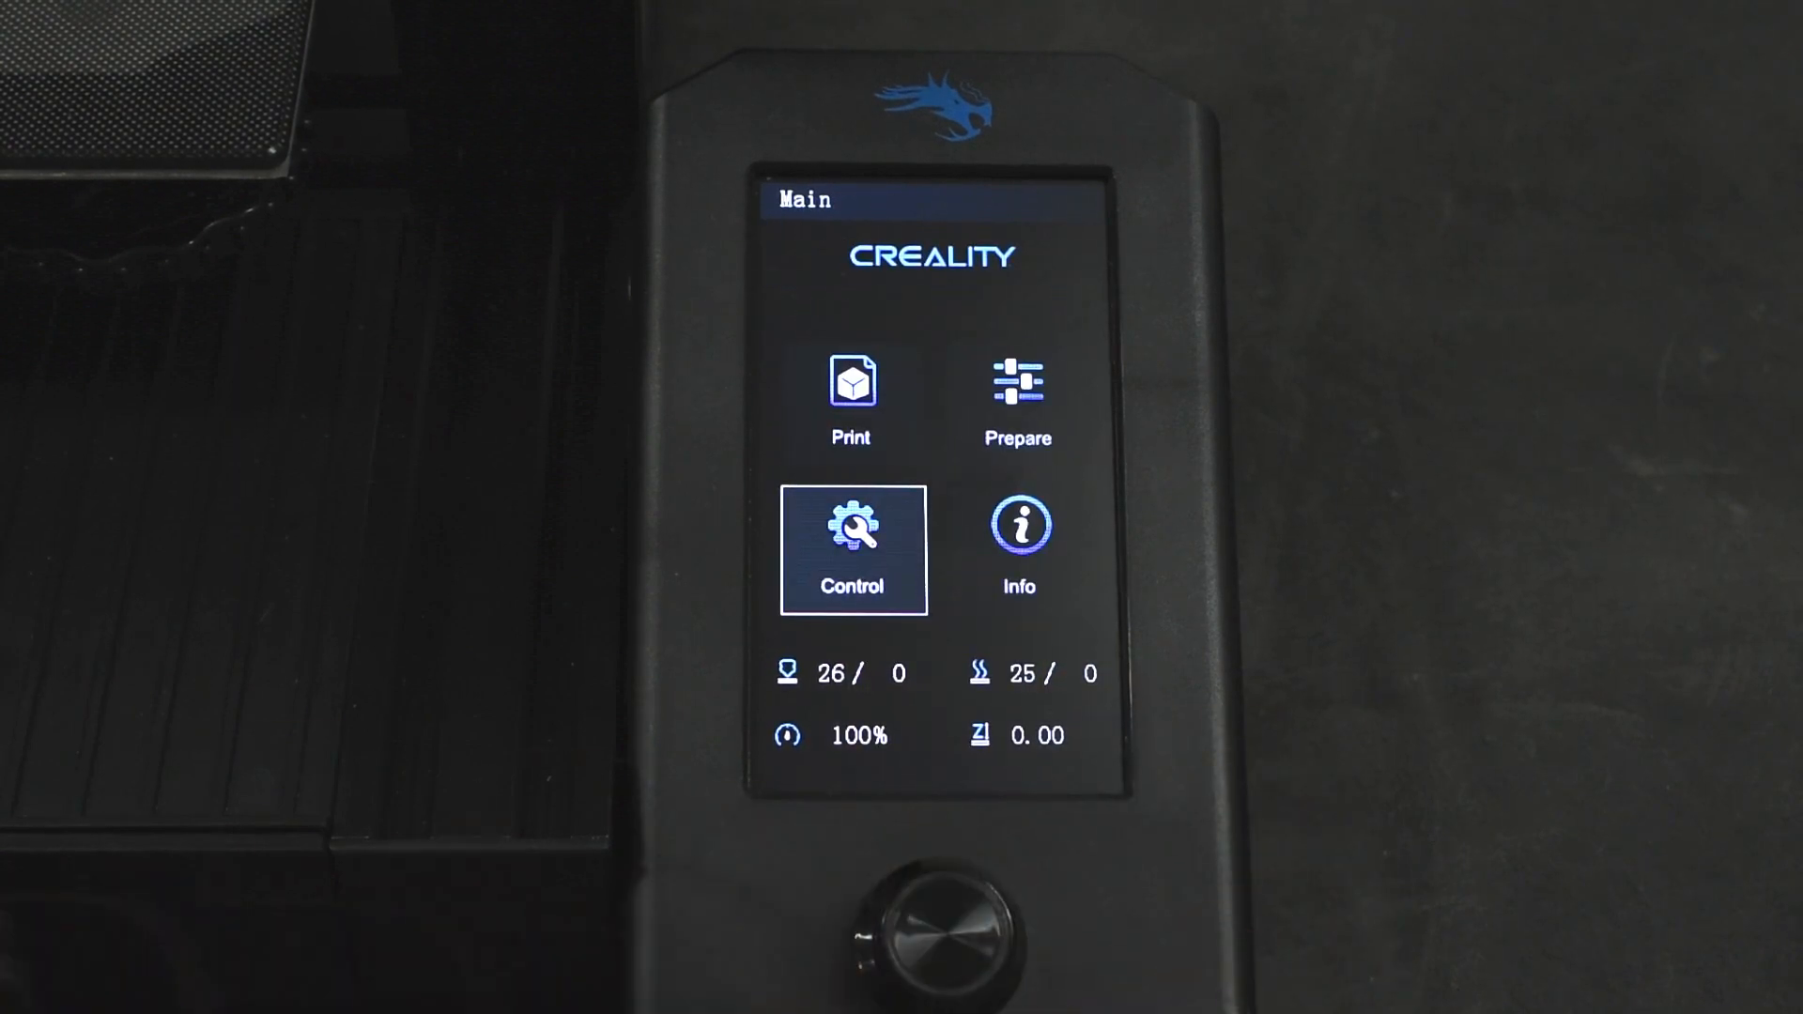
left_click(853, 530)
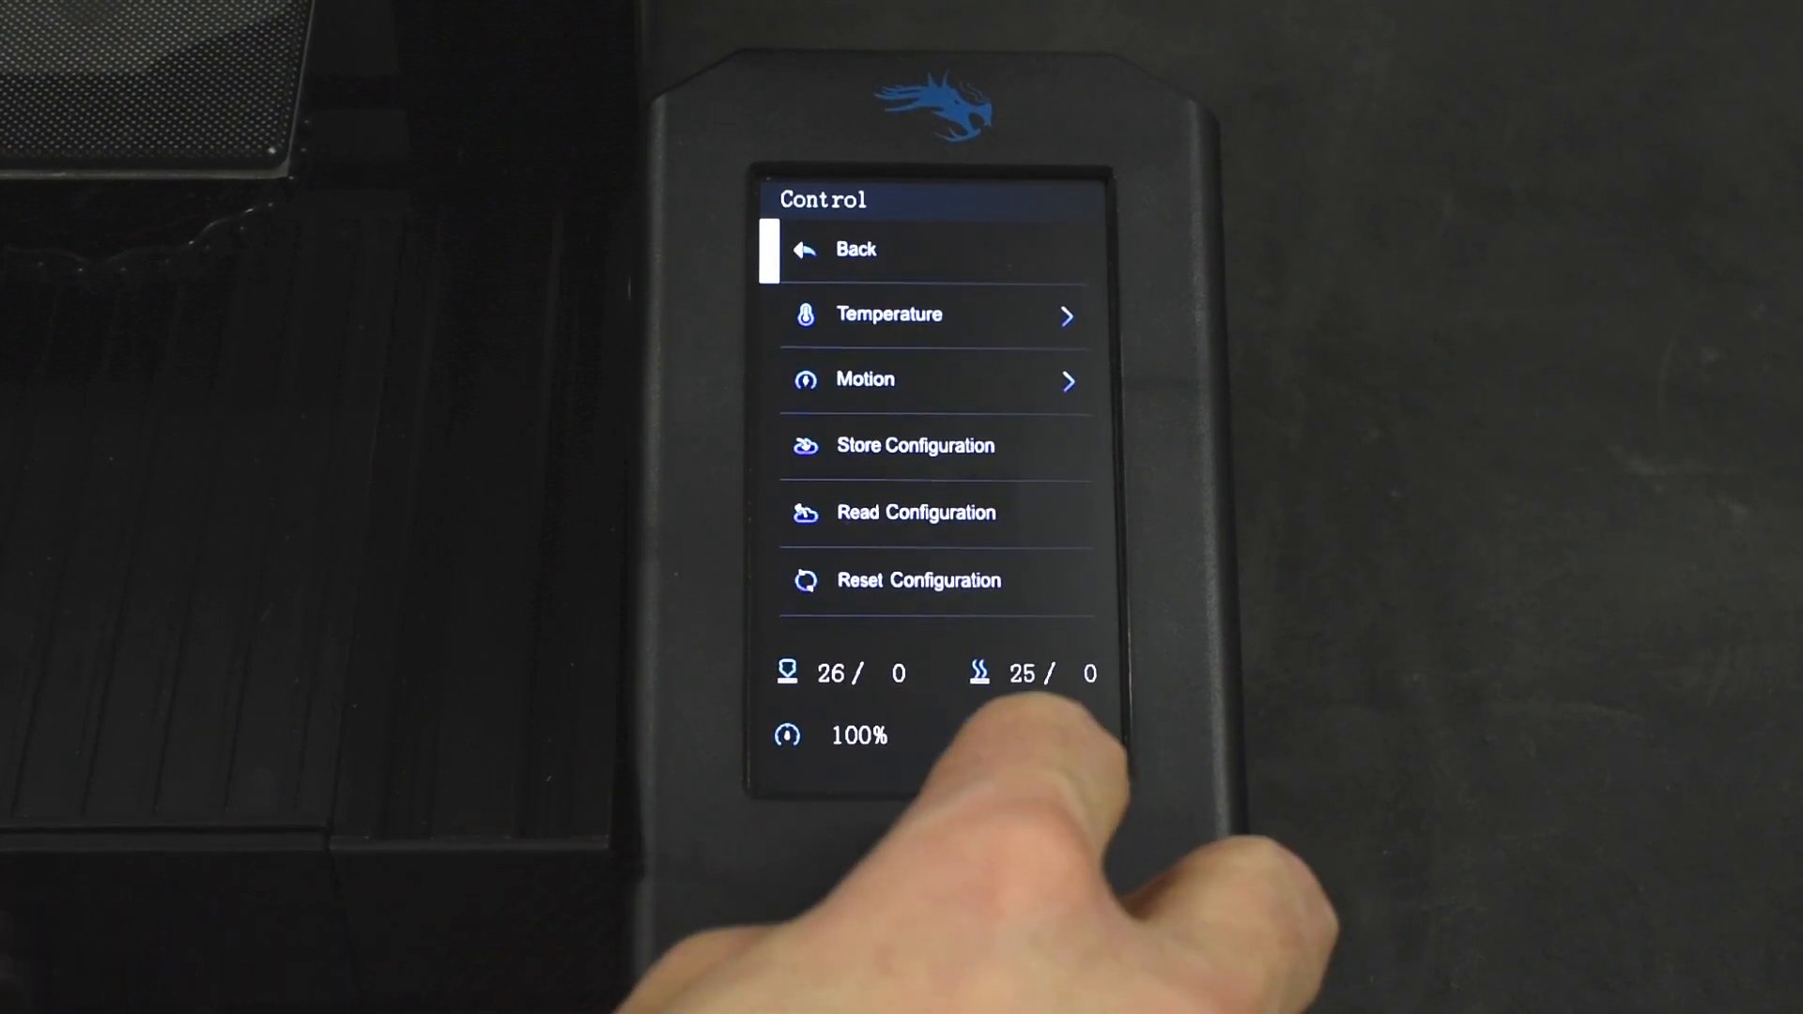
left_click(889, 315)
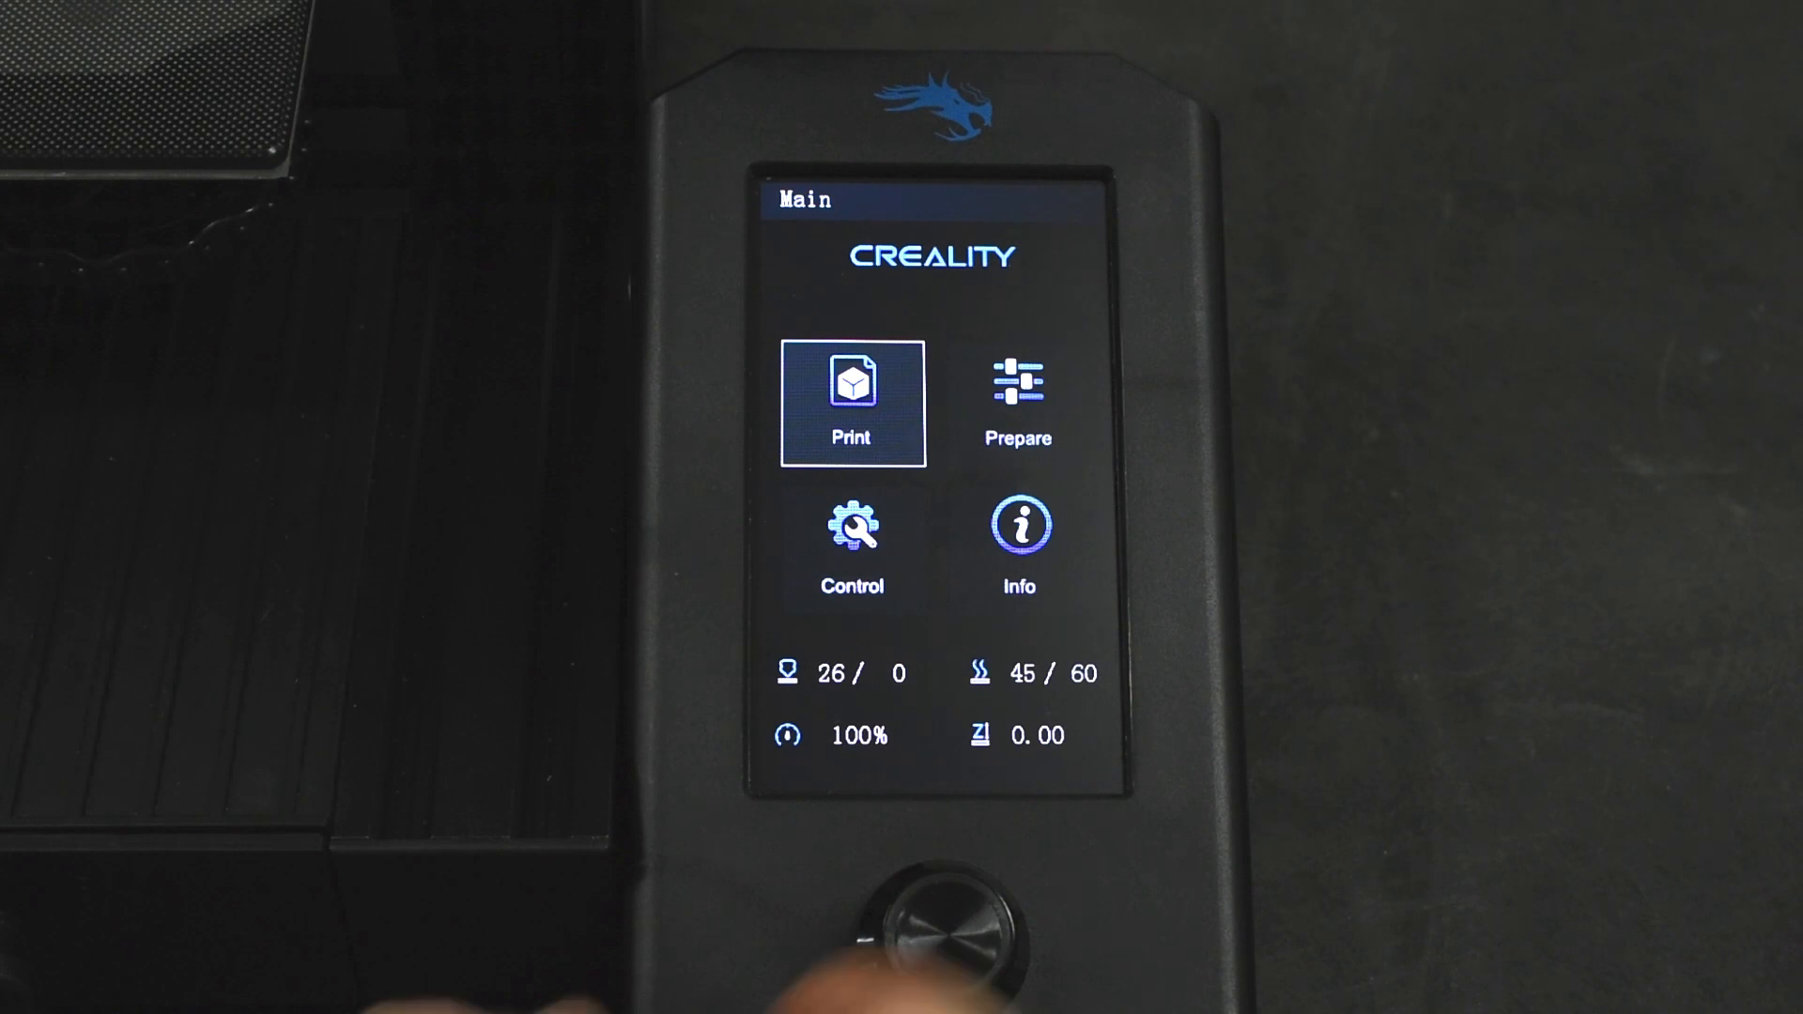
left_click(1017, 392)
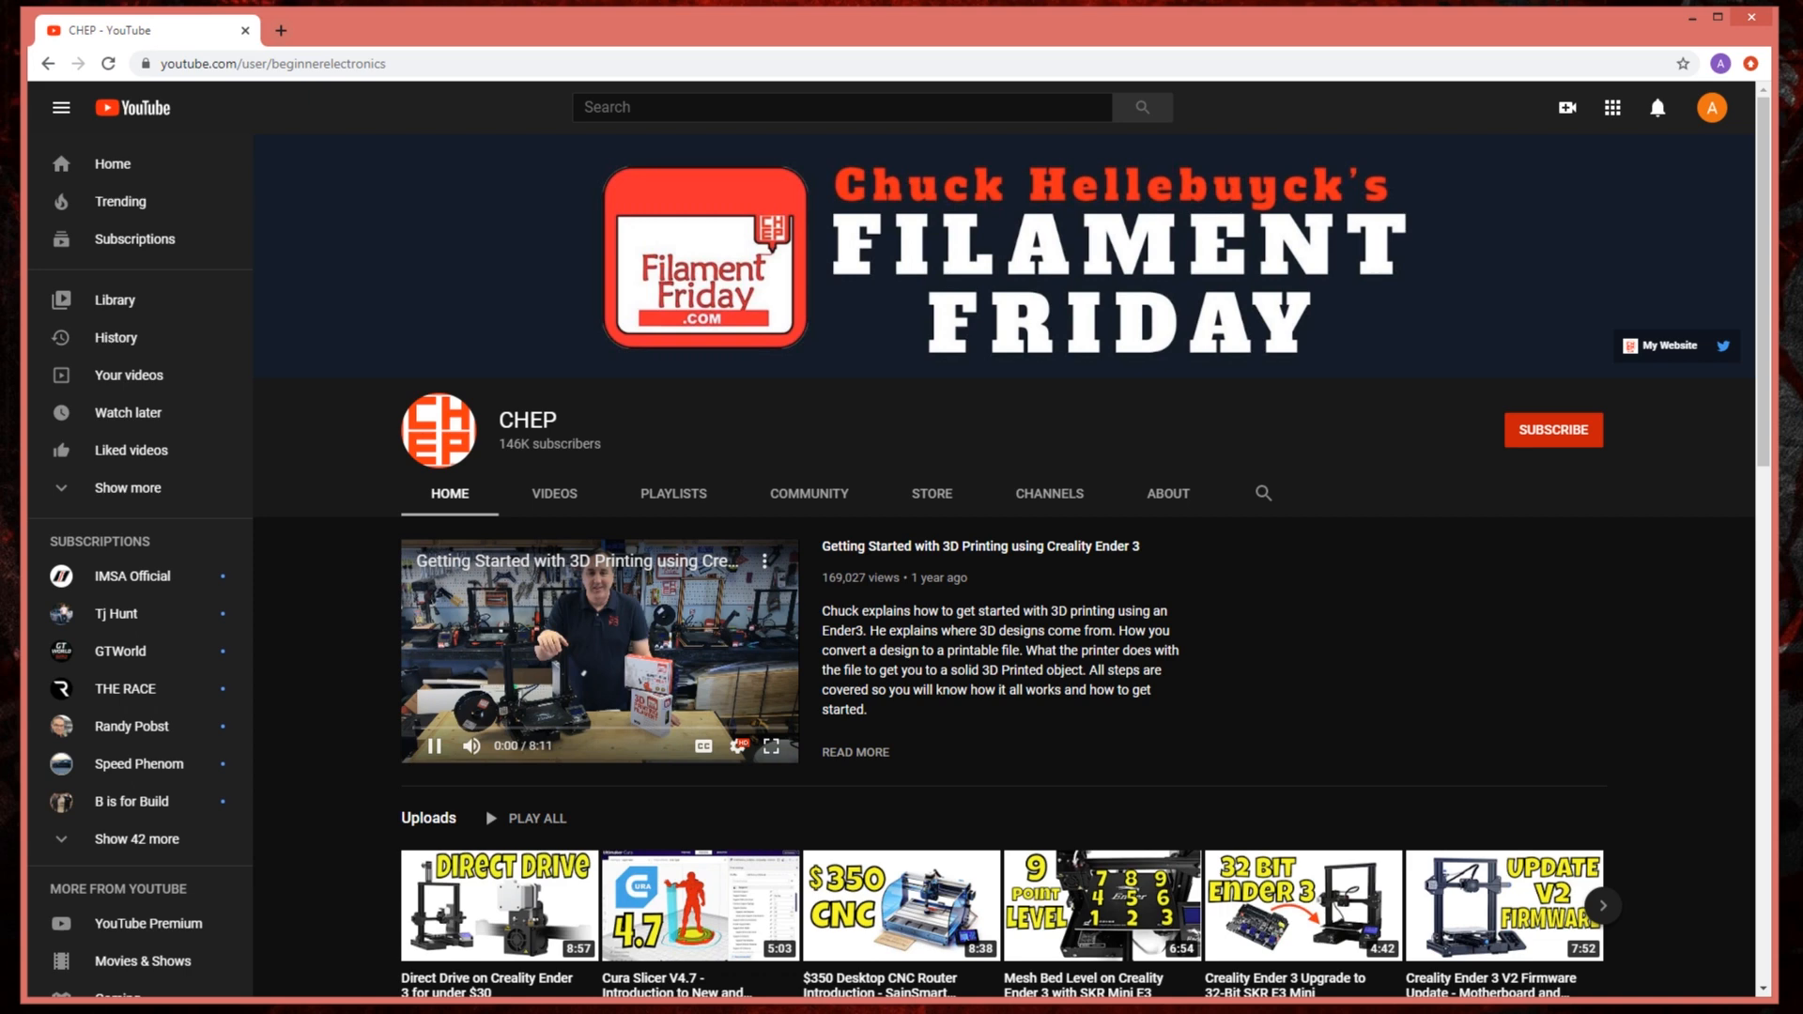
Step: Scroll the CHEP channel home page down to the Uploads, 3D Printer Reviews and Beginner Electronics rows
scroll("down", 3)
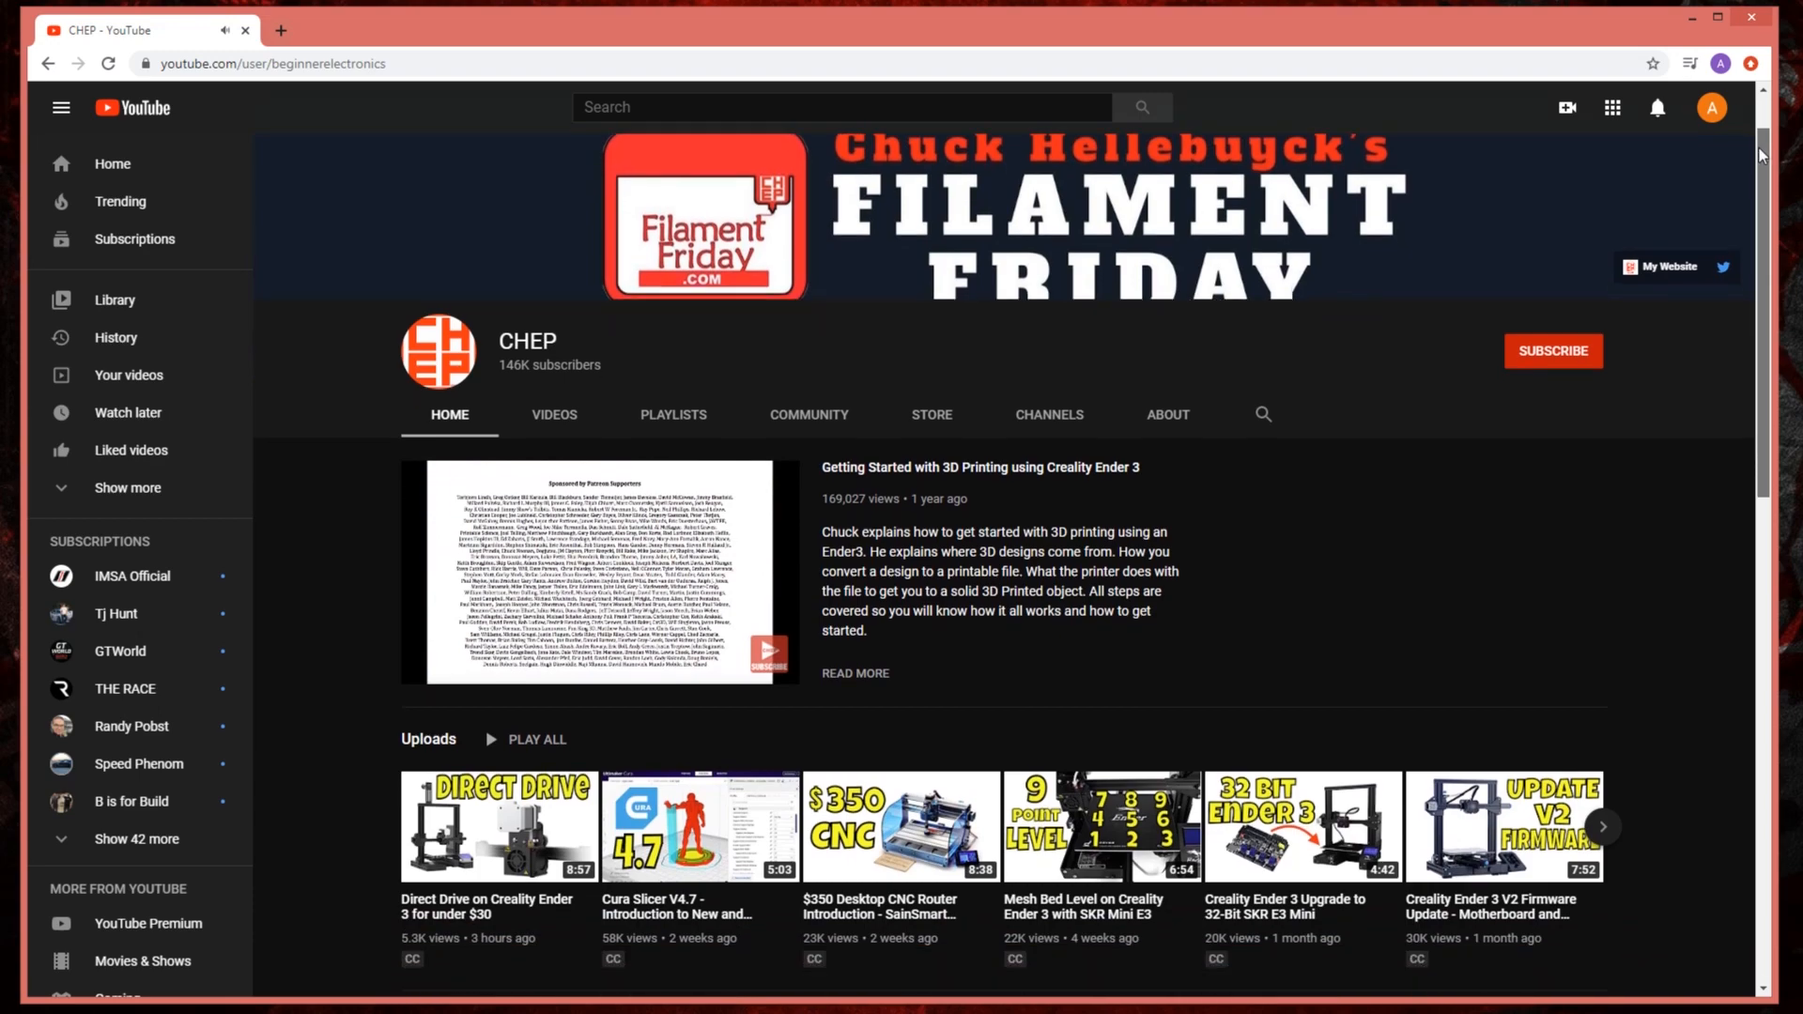
scroll("down", 3)
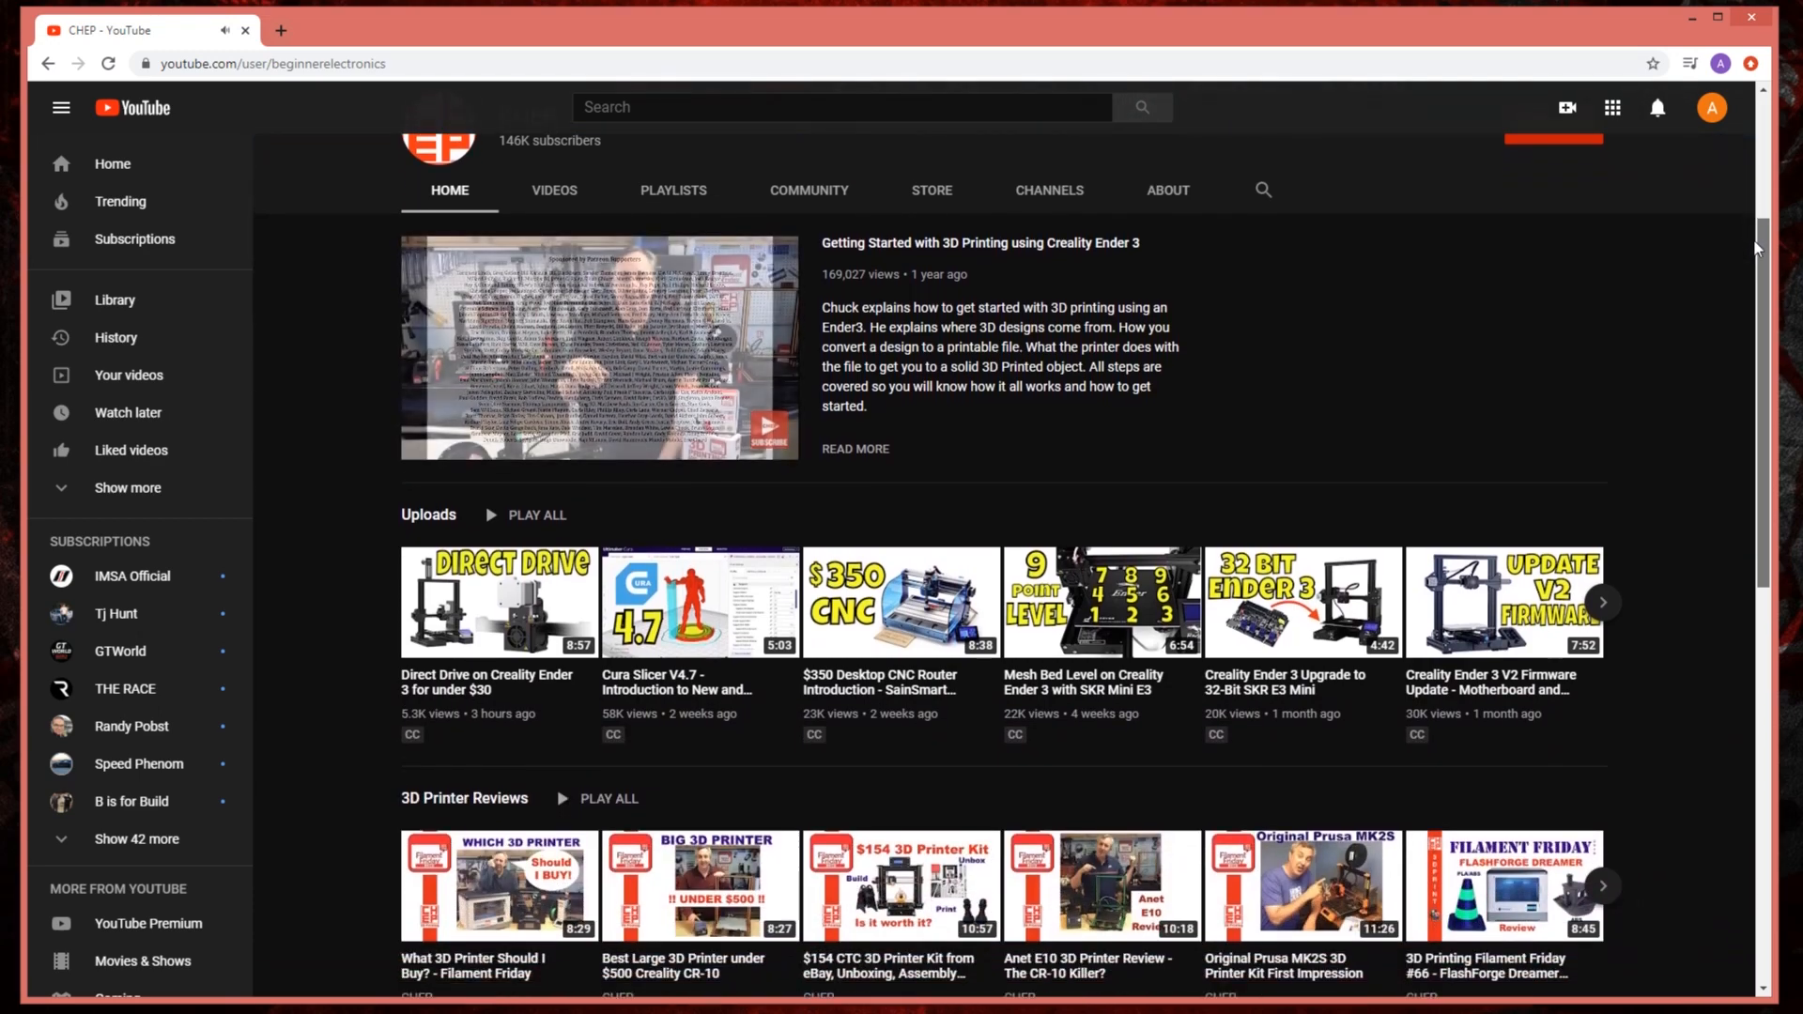
scroll("down", 3)
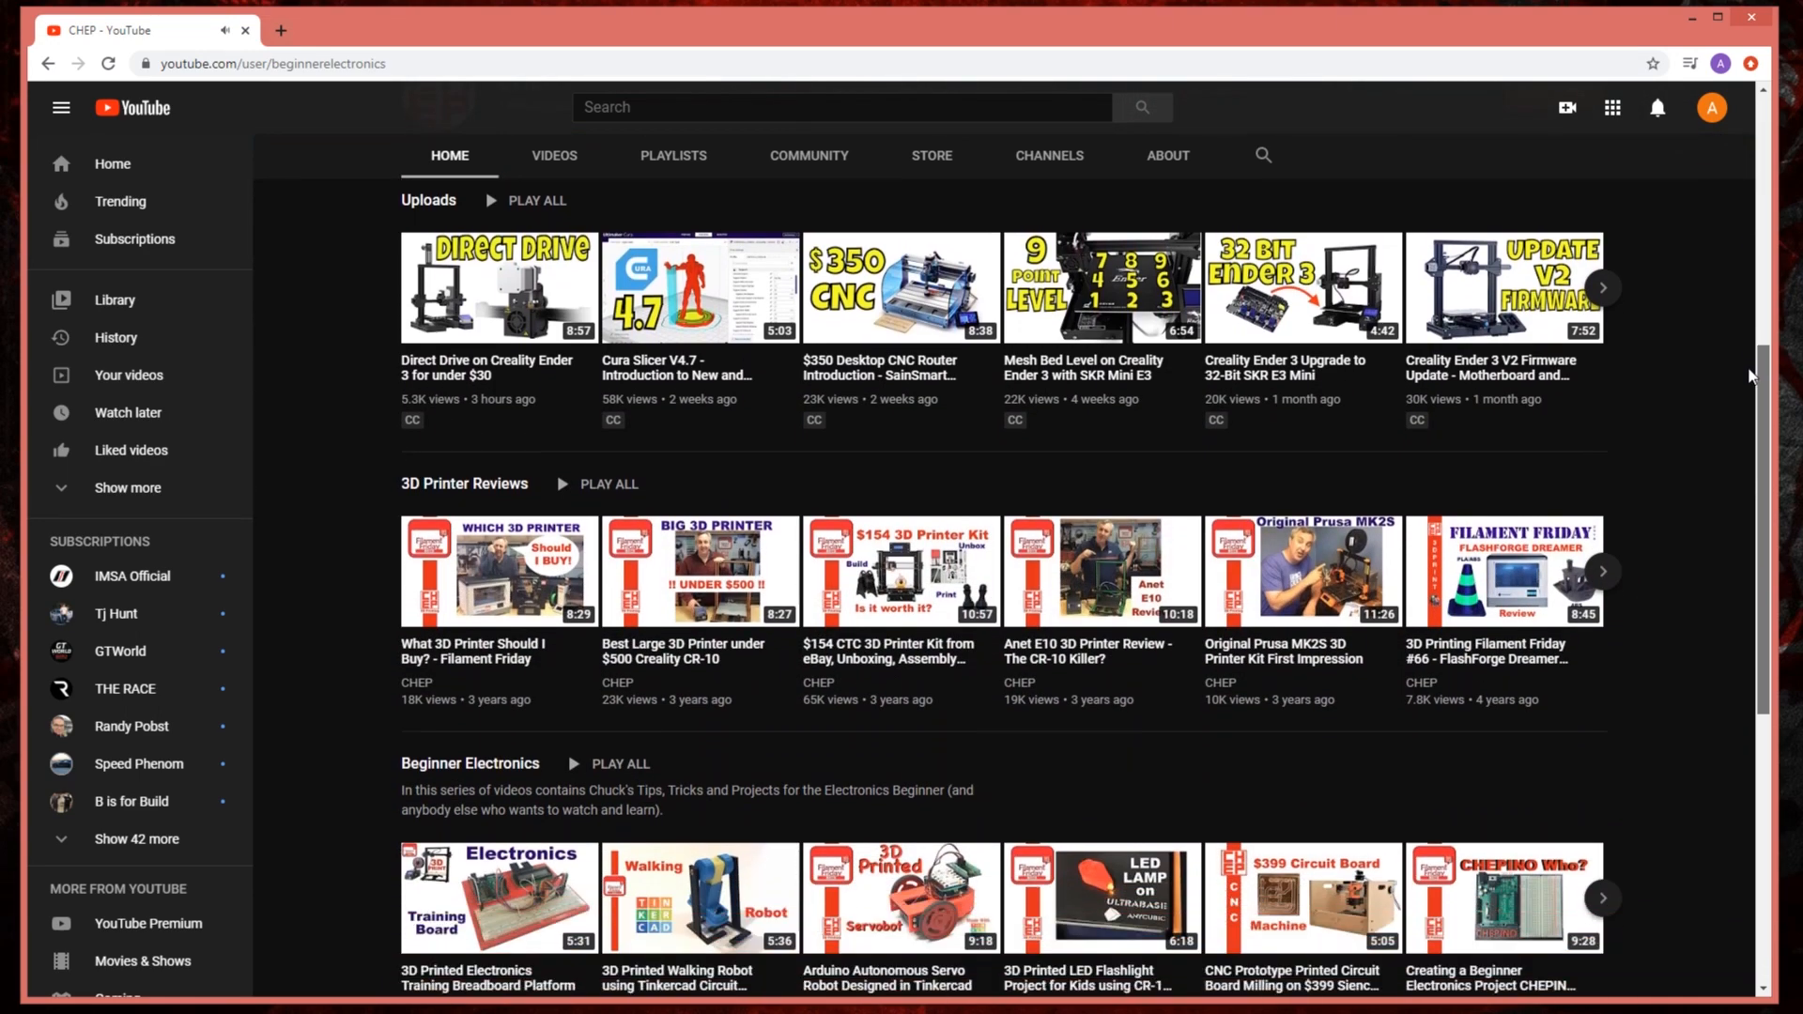